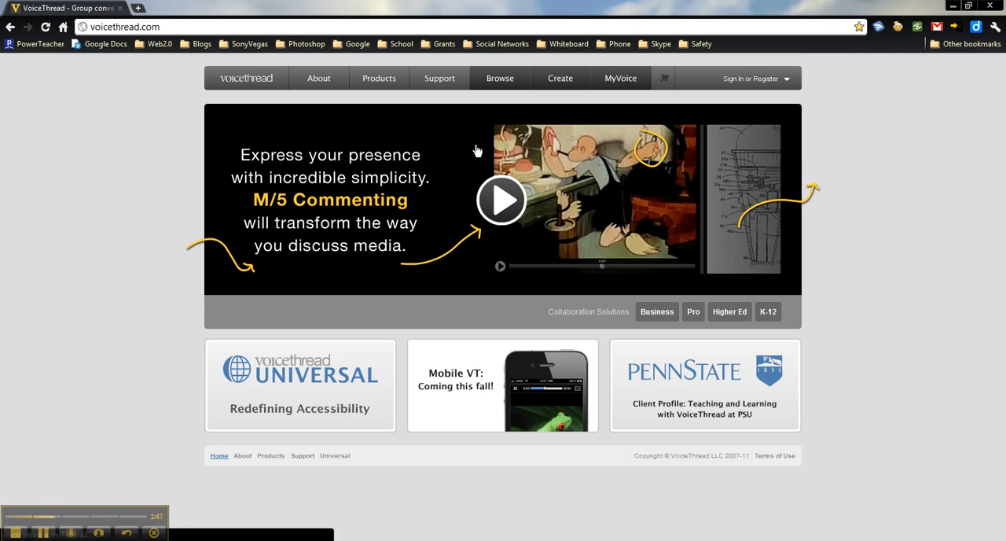
pyautogui.moveTo(745, 88)
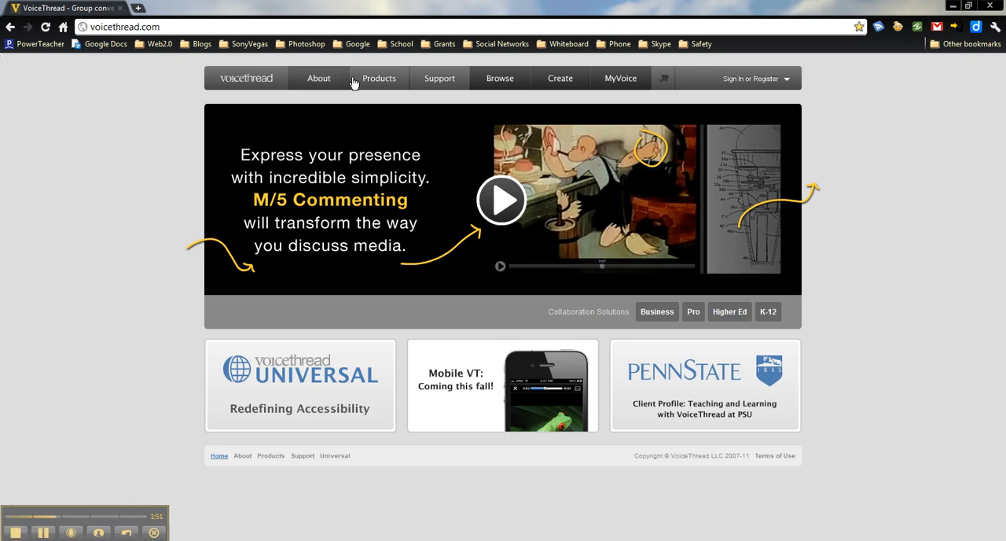
# - Go to the Products overview and choose the K-12 schools product line
pyautogui.click(379, 79)
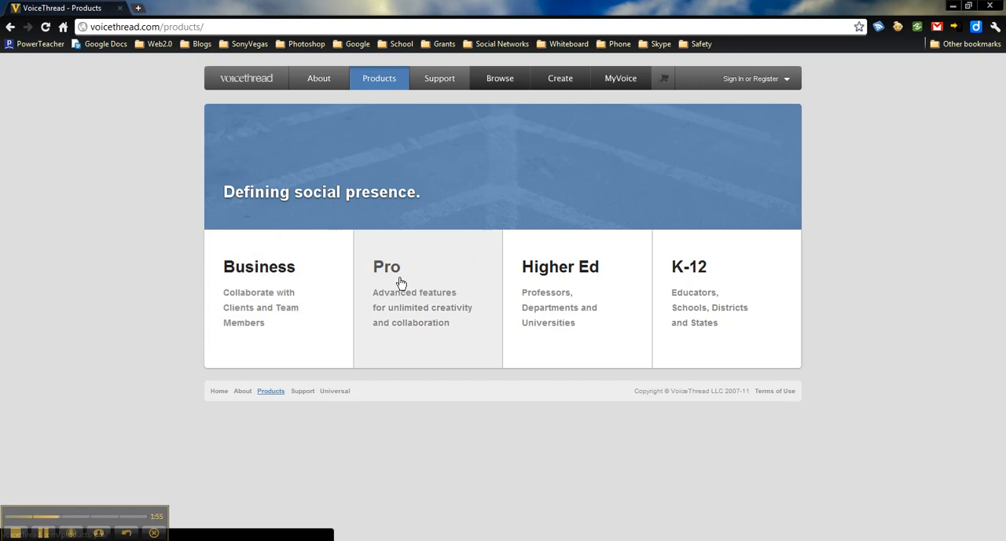
pyautogui.moveTo(704, 297)
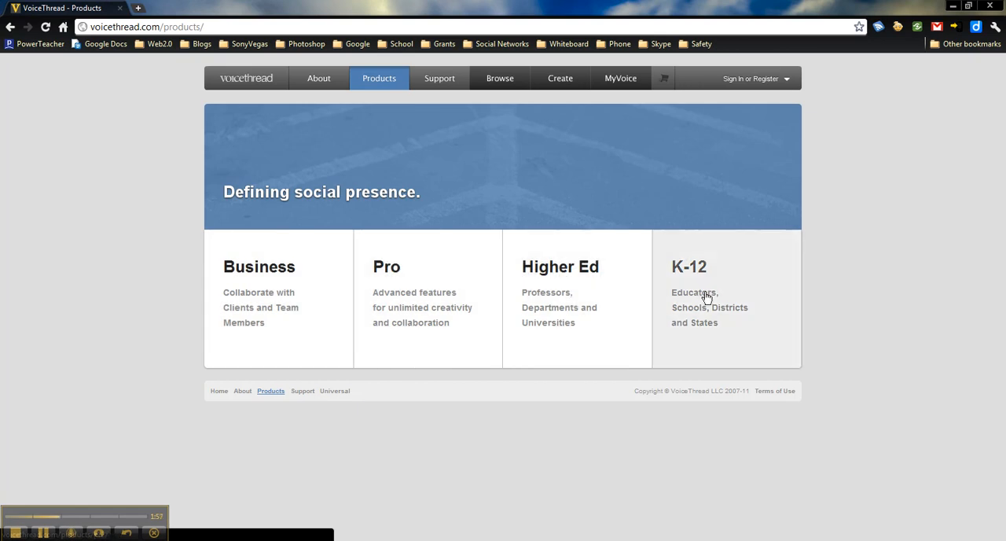
pyautogui.click(688, 267)
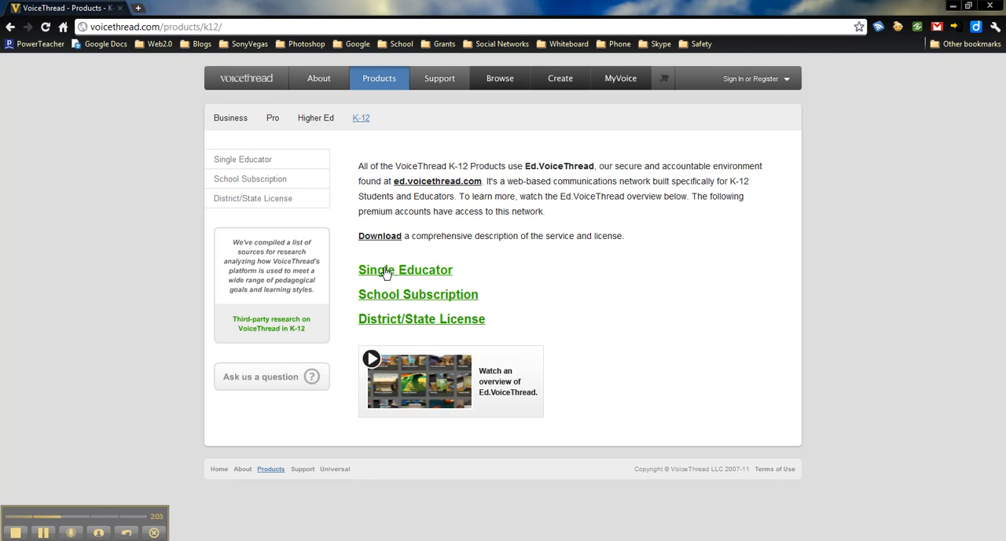
pyautogui.moveTo(405, 298)
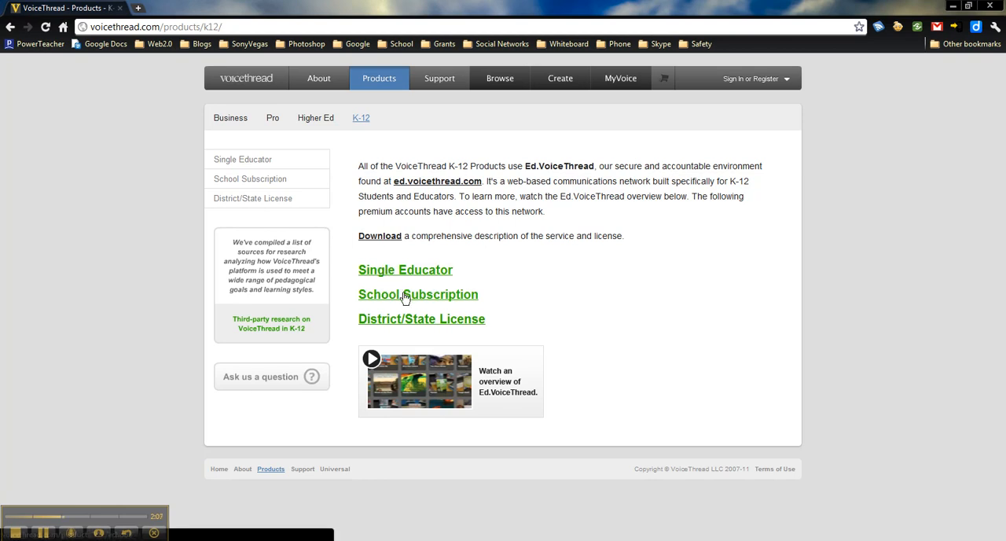
pyautogui.moveTo(416, 306)
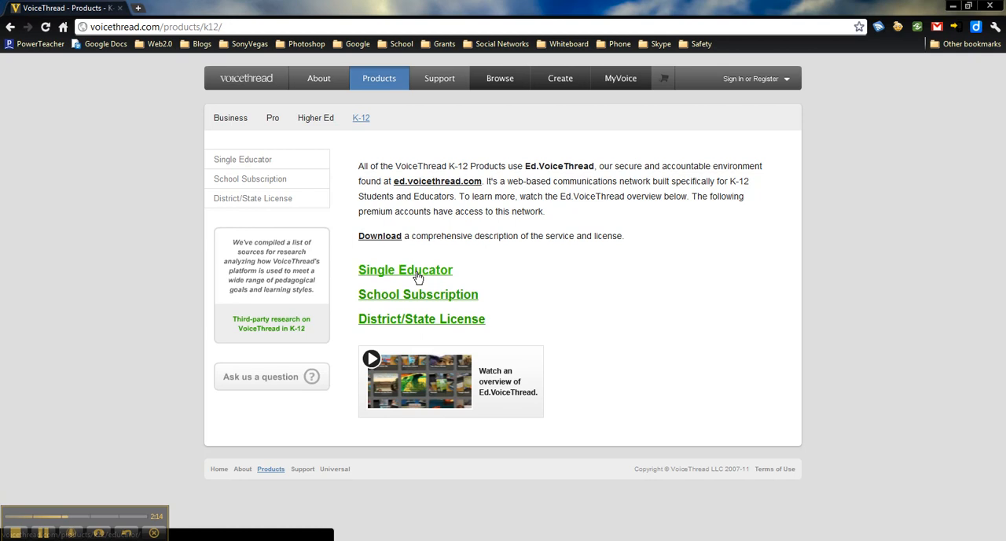
# - View the Single Educator plan and its feature comparison against VT Educator
pyautogui.click(405, 271)
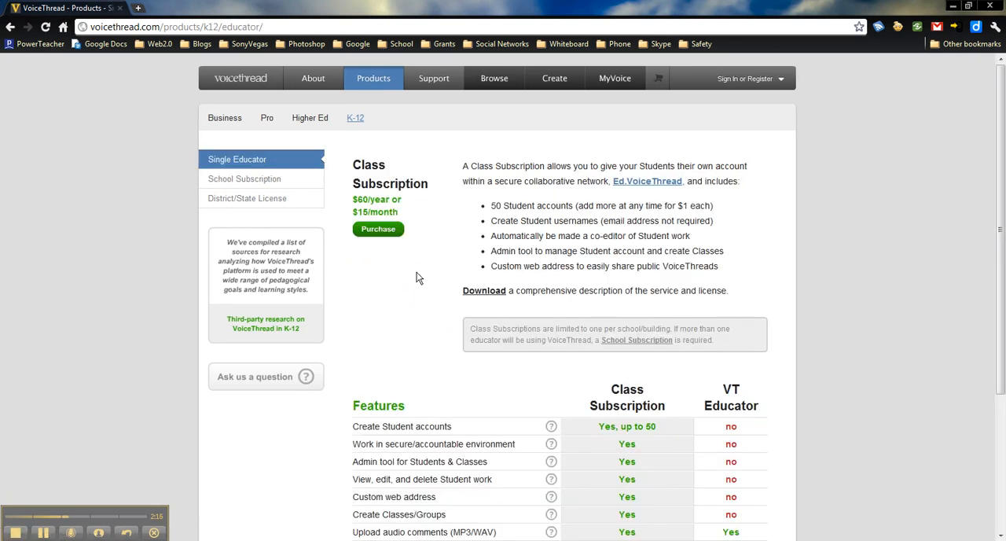
pyautogui.scroll(-3)
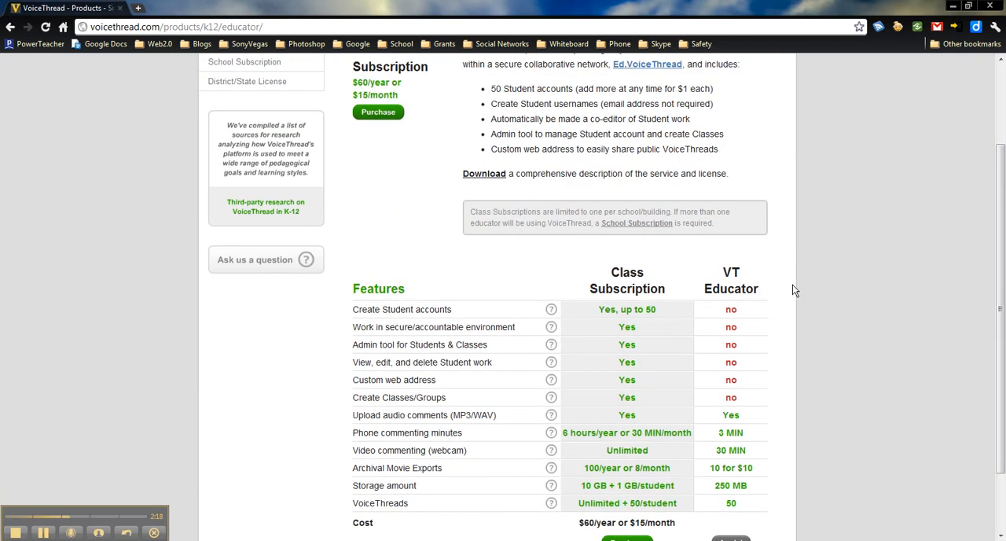
pyautogui.moveTo(714, 356)
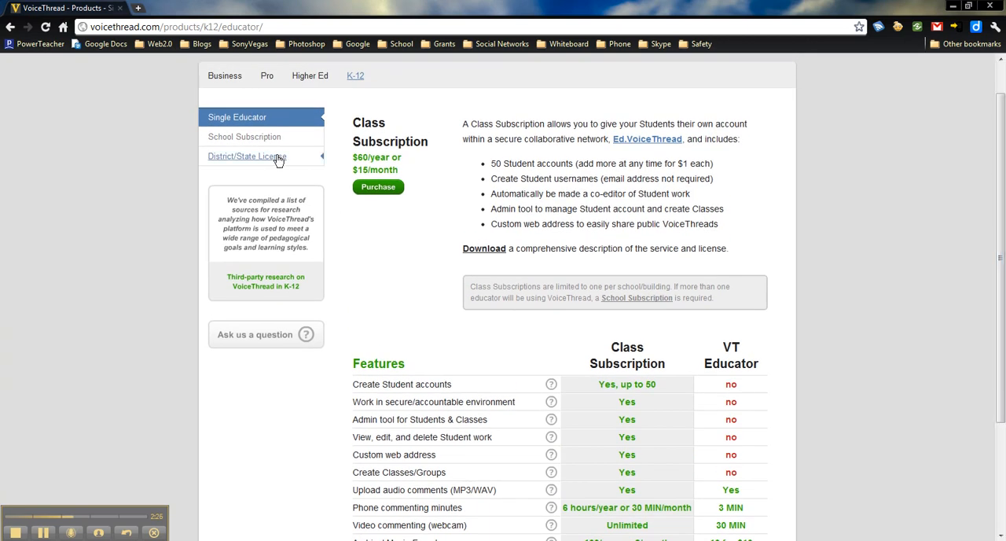
pyautogui.scroll(-3)
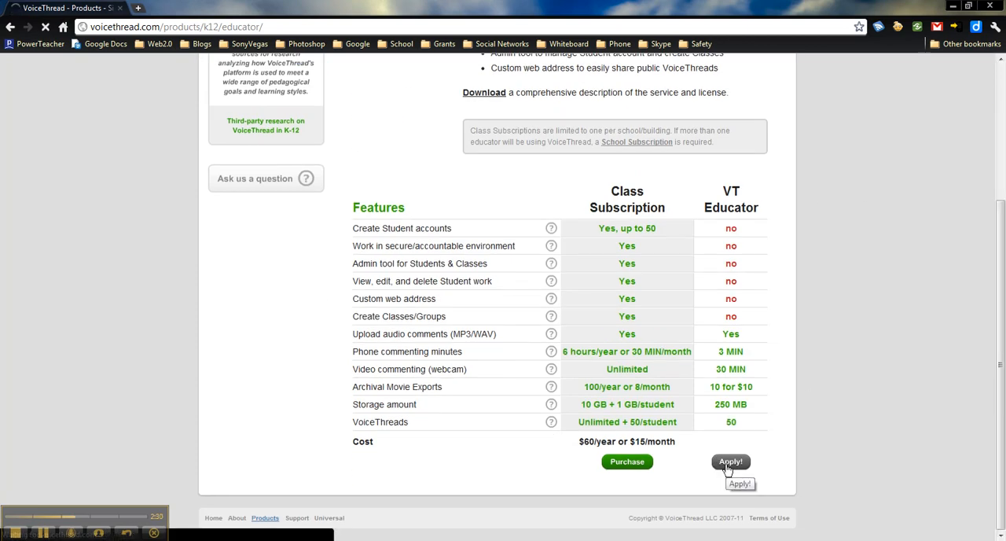
# - Apply for the free VT Educator plan, reaching the sign-in page
pyautogui.click(729, 462)
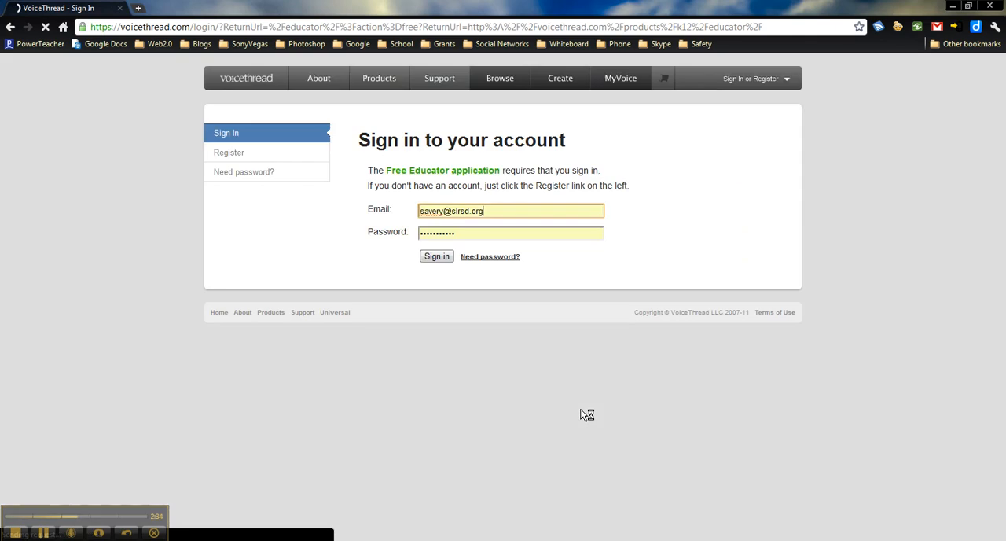
pyautogui.moveTo(516, 247)
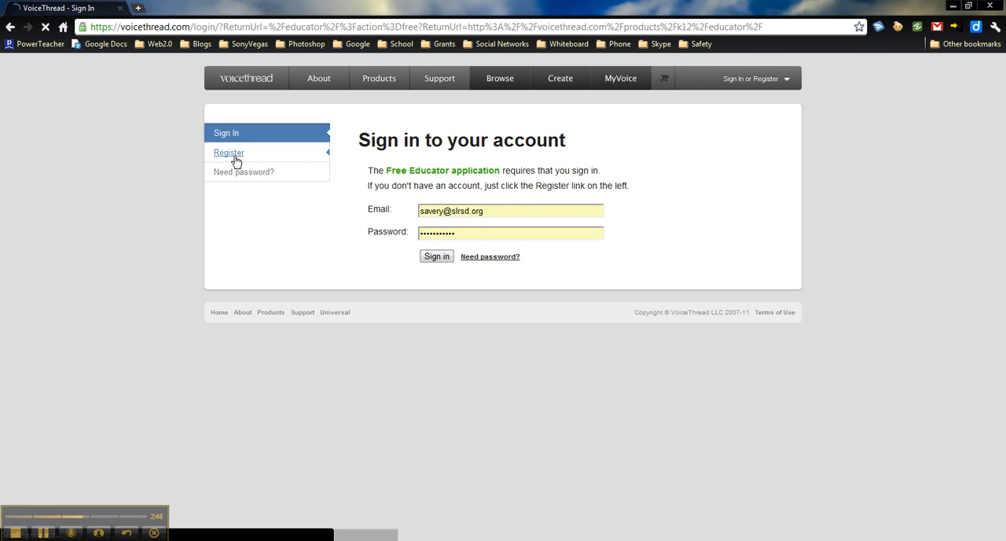
# - Register a new account with first name 'Ave', the suggested last name and email address
pyautogui.click(230, 153)
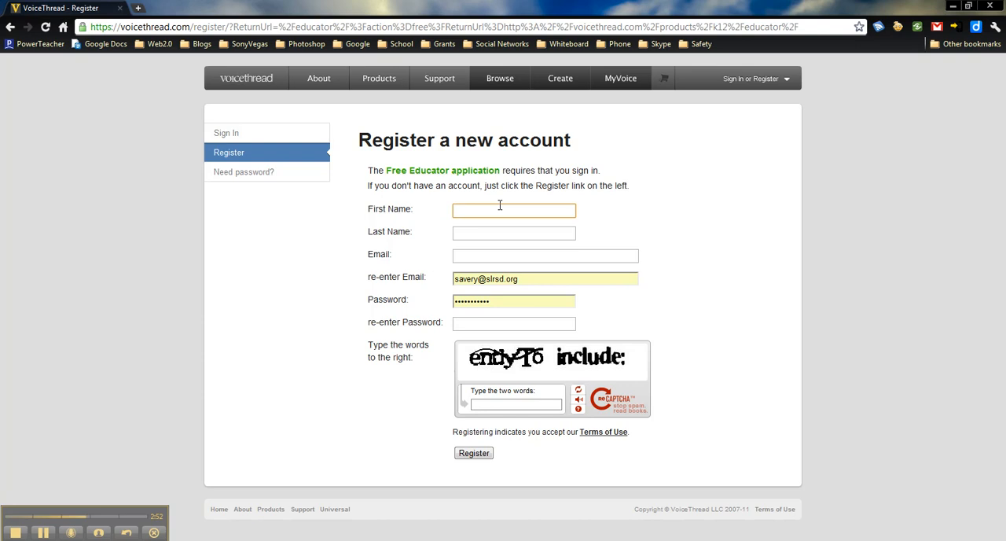
pyautogui.write('Ave')
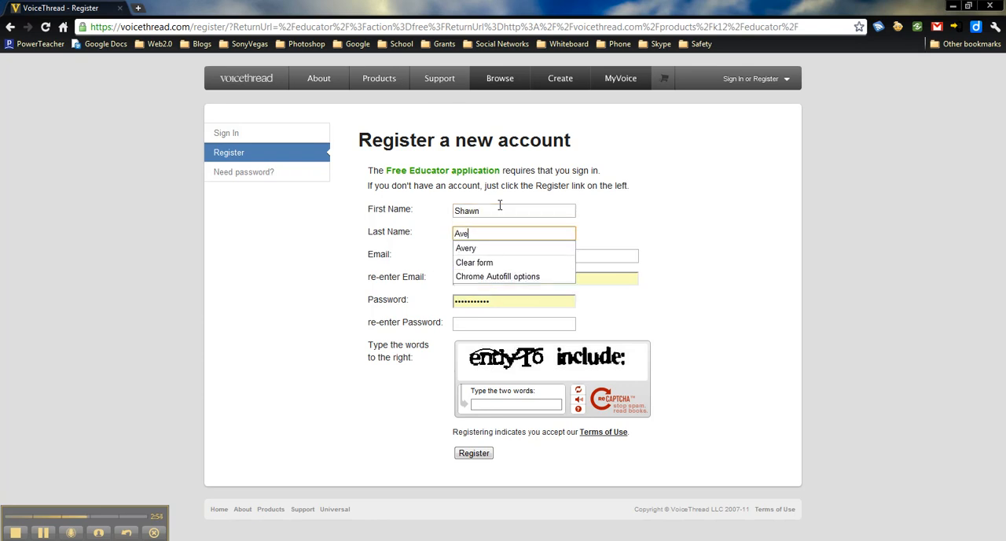
pyautogui.click(465, 249)
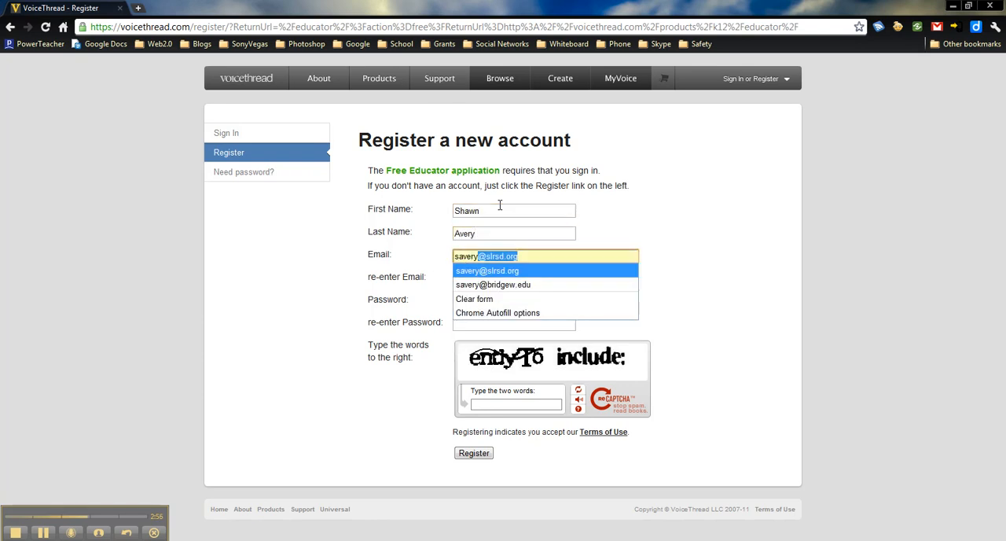
pyautogui.click(486, 271)
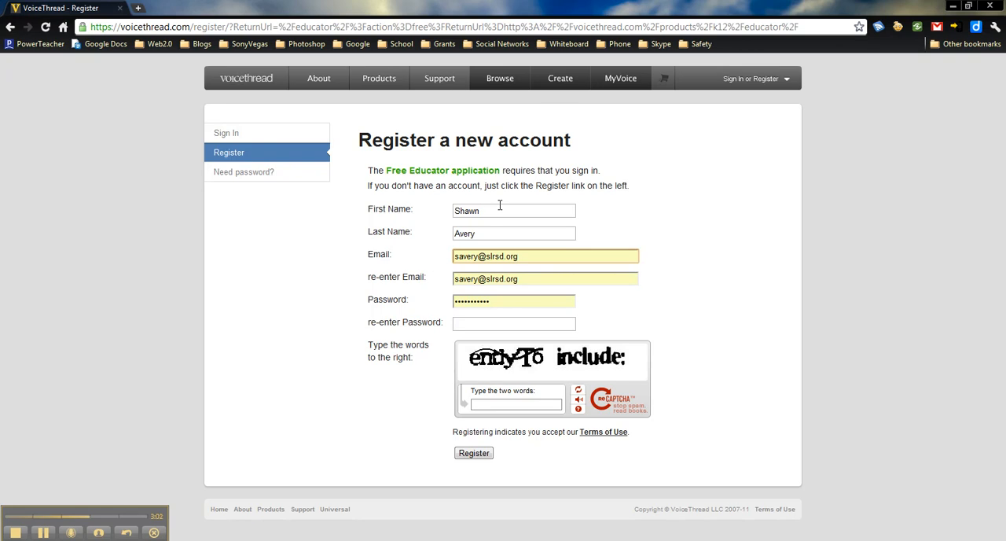
pyautogui.click(517, 256)
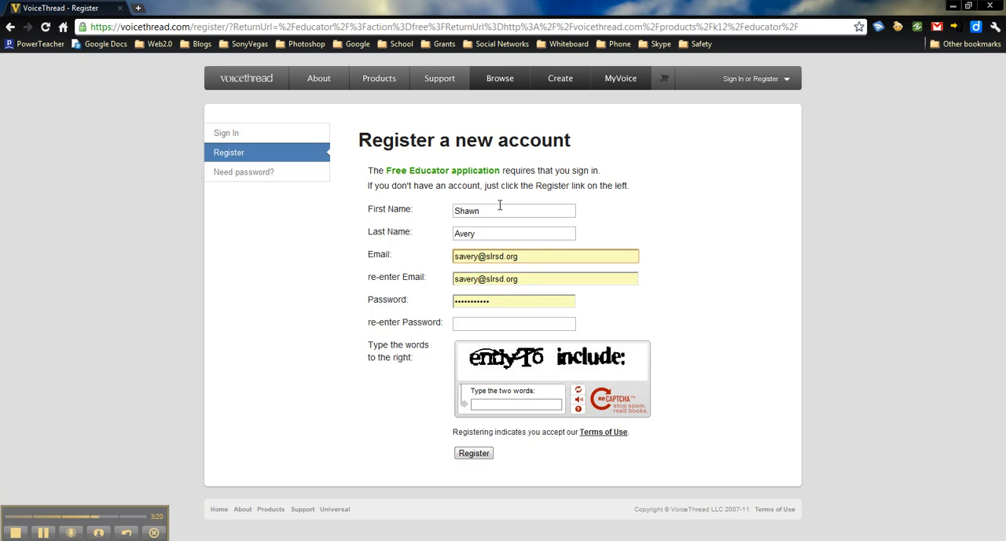
pyautogui.click(546, 255)
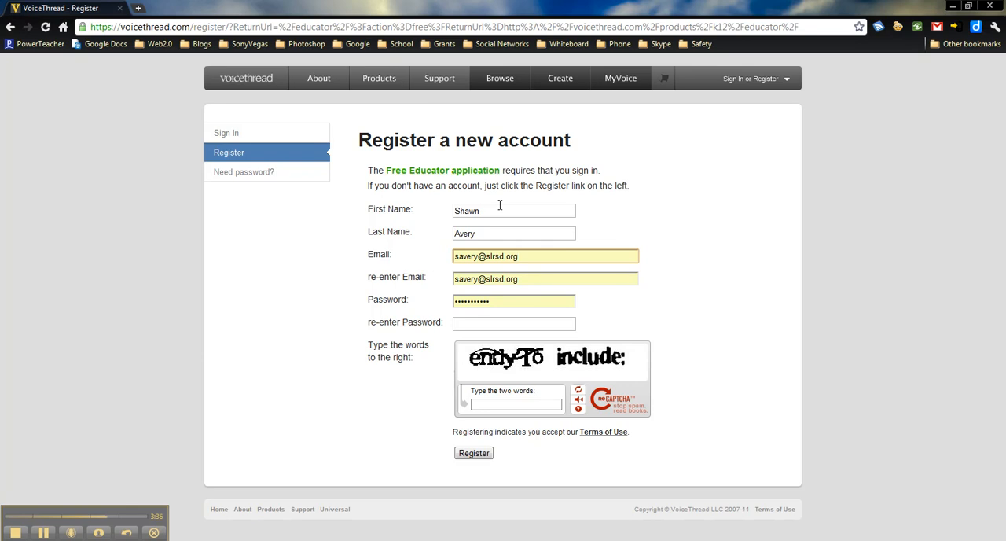
pyautogui.click(546, 255)
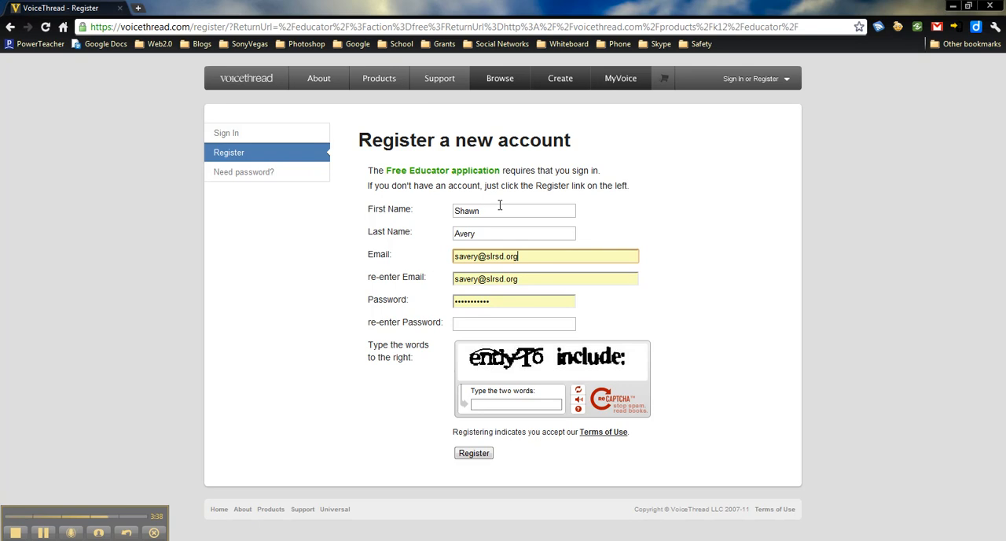